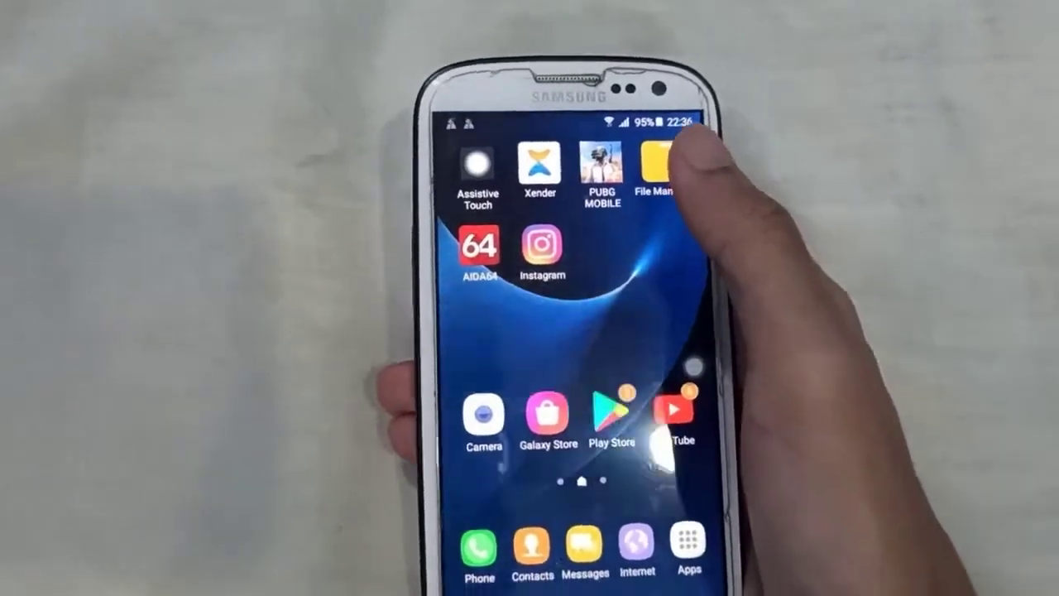
# Hold the power key to show Power off, Flight mode and Restart options
pyautogui.click(658, 170)
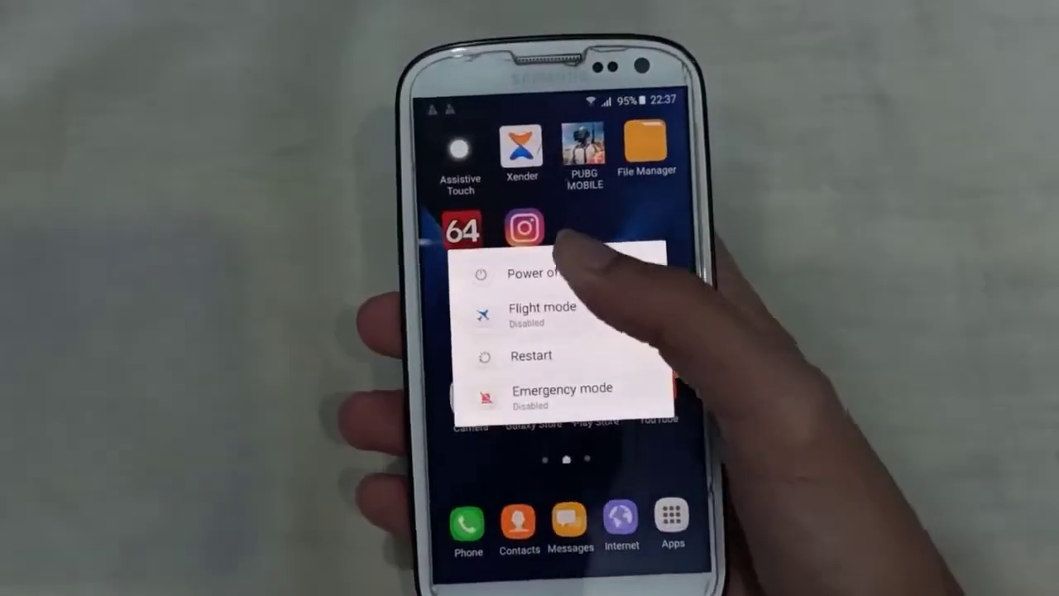
# Restart the phone toward TWRP recovery for wiping System, Data, Cache and Dalvik
pyautogui.click(531, 355)
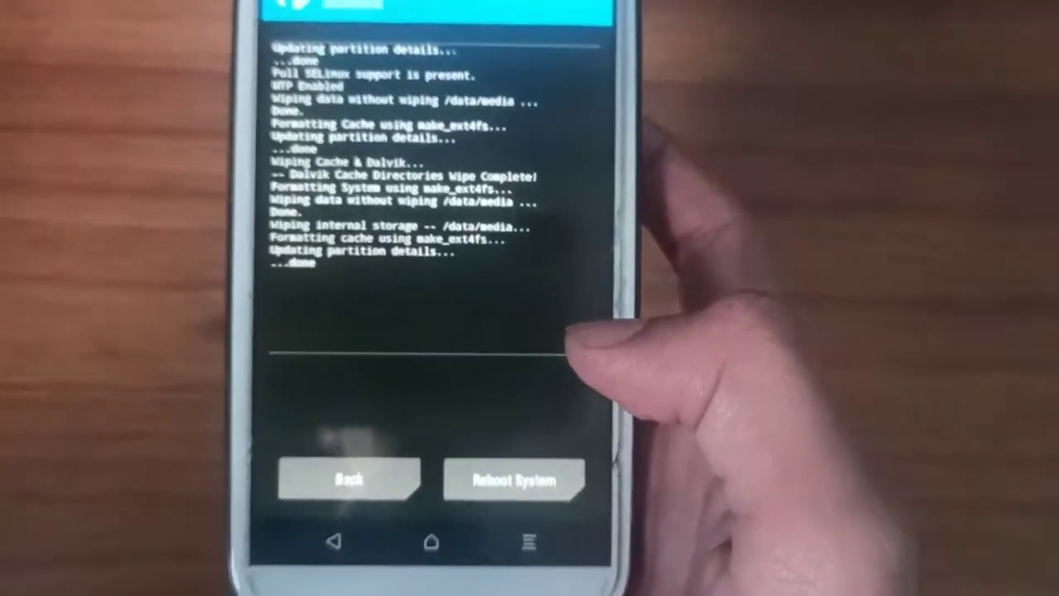
# Browse the external_sd folder in the Install file browser, then return to the main menu
pyautogui.click(347, 478)
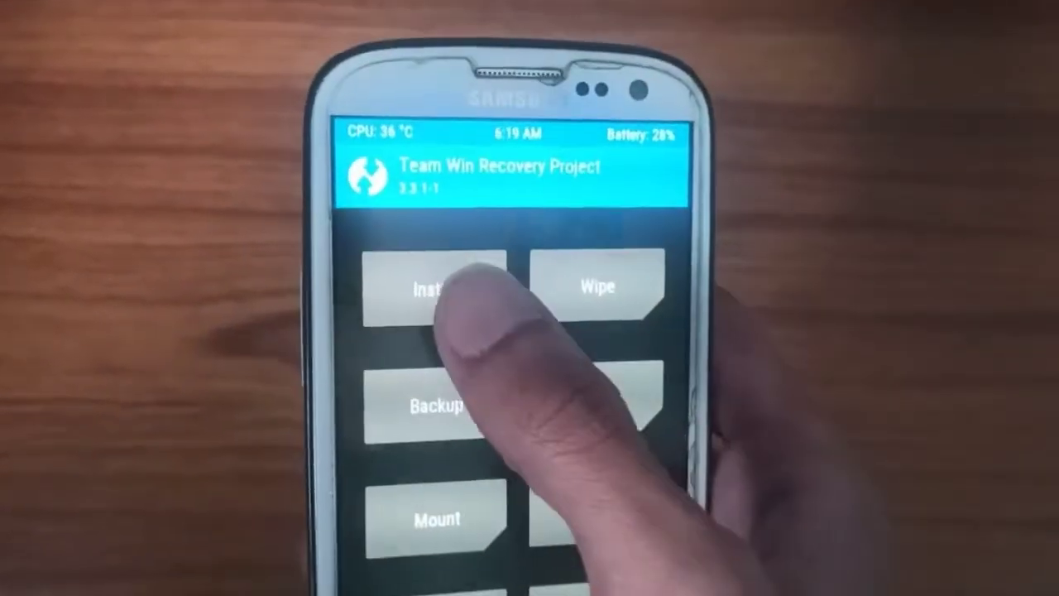
pyautogui.click(437, 290)
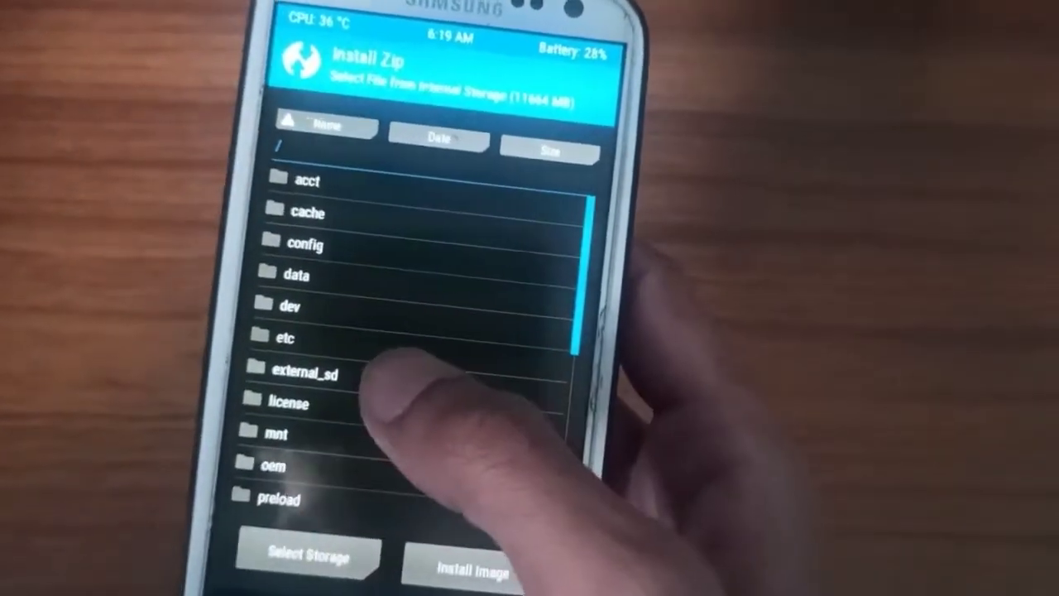
pyautogui.click(306, 376)
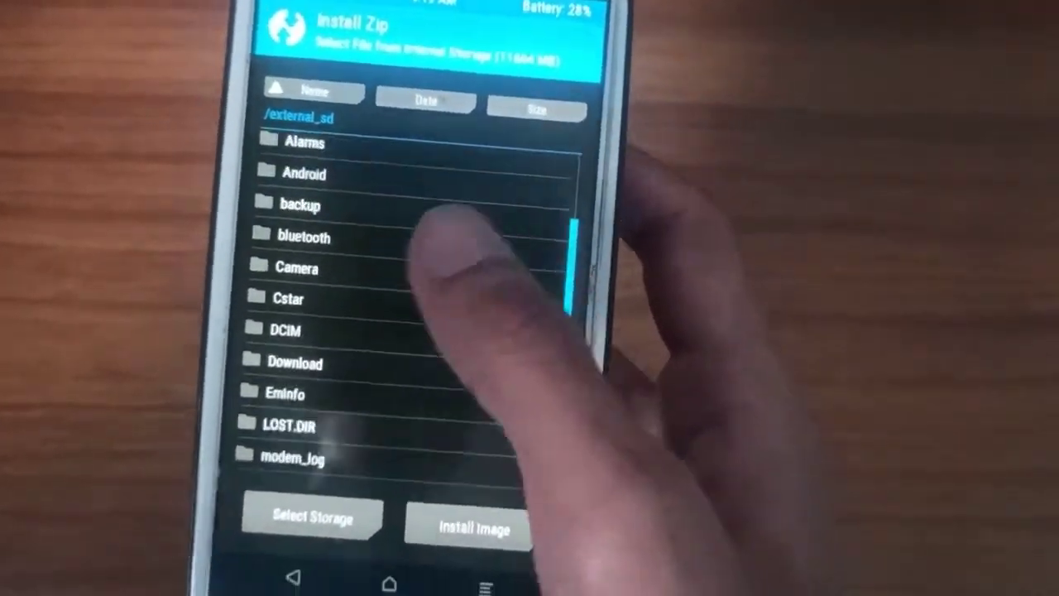
pyautogui.scroll(-3)
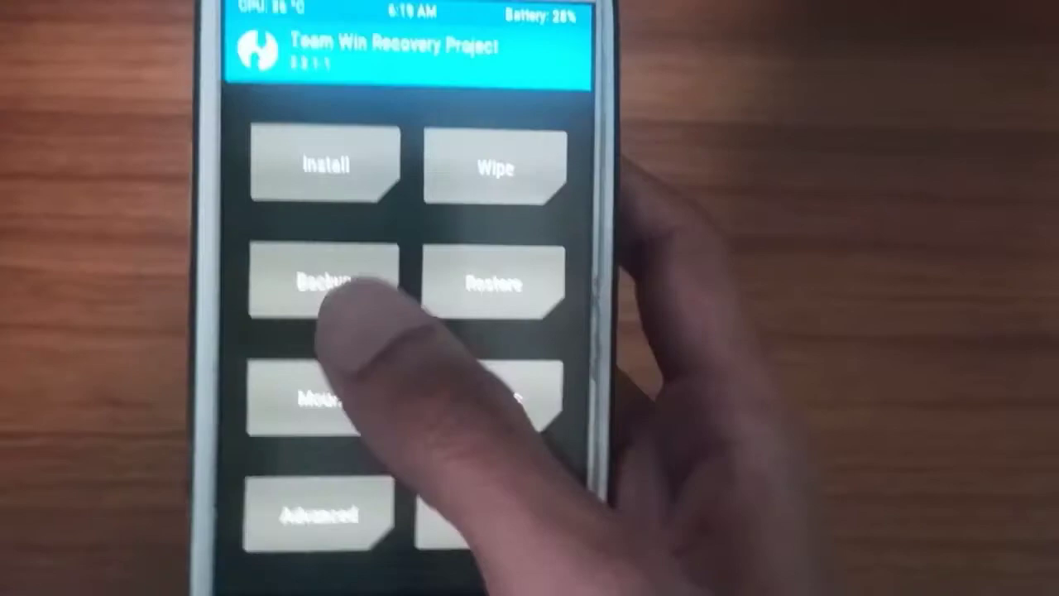
# Select the LineageOS zip from external_sd > rom in the installer
pyautogui.click(325, 165)
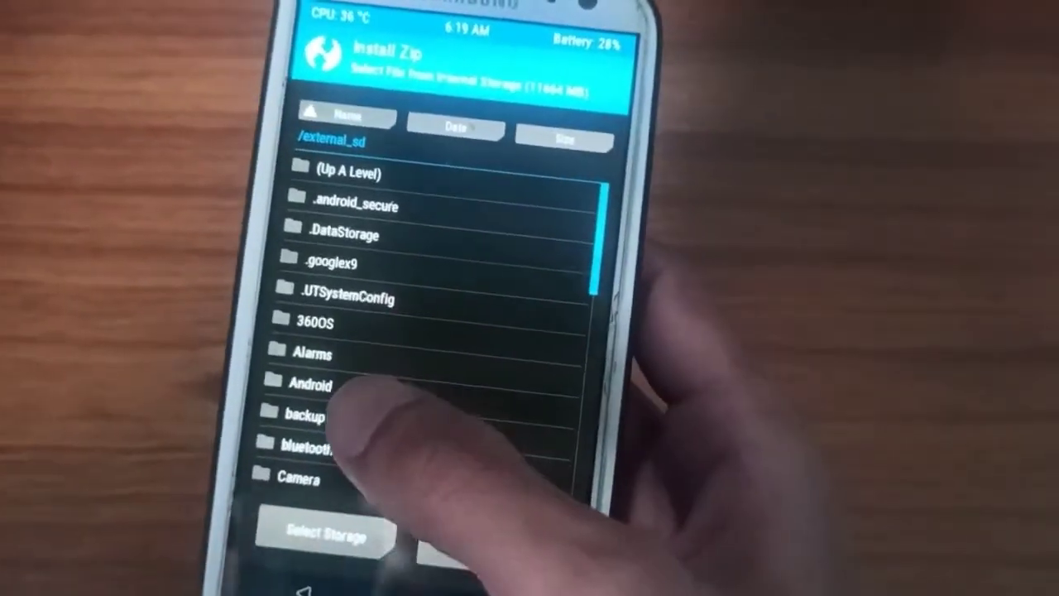
pyautogui.scroll(-3)
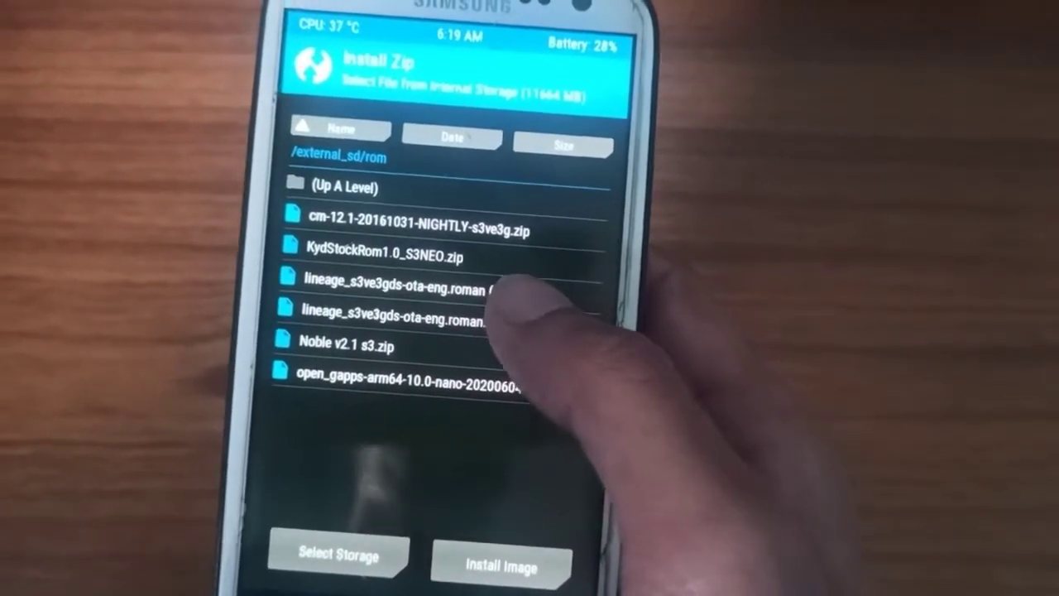
pyautogui.click(397, 315)
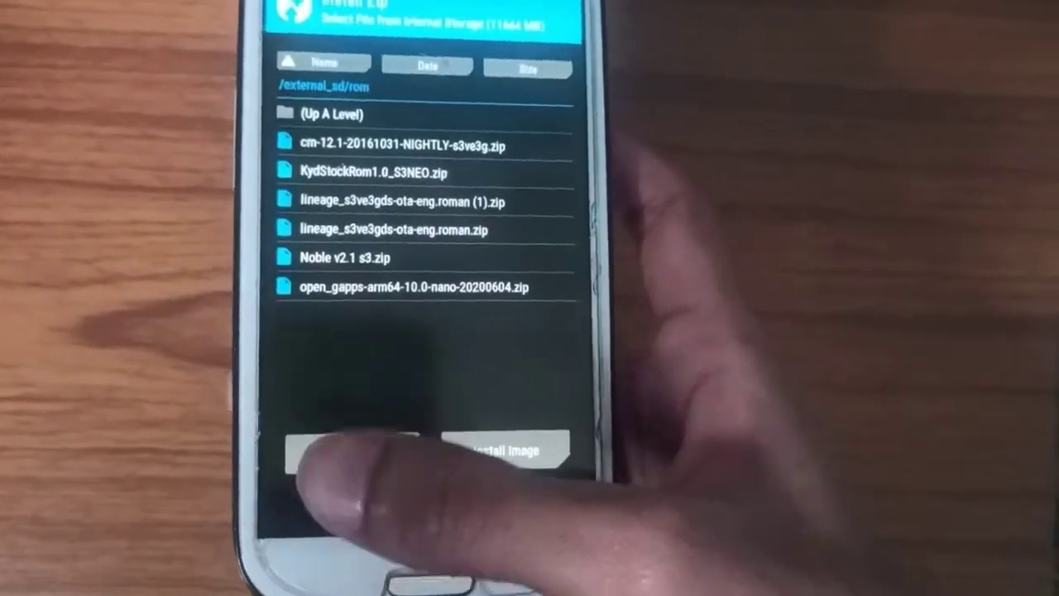
# Queue open_gapps-arm64-10.0-nano and swipe to flash the queued zips
pyautogui.click(414, 286)
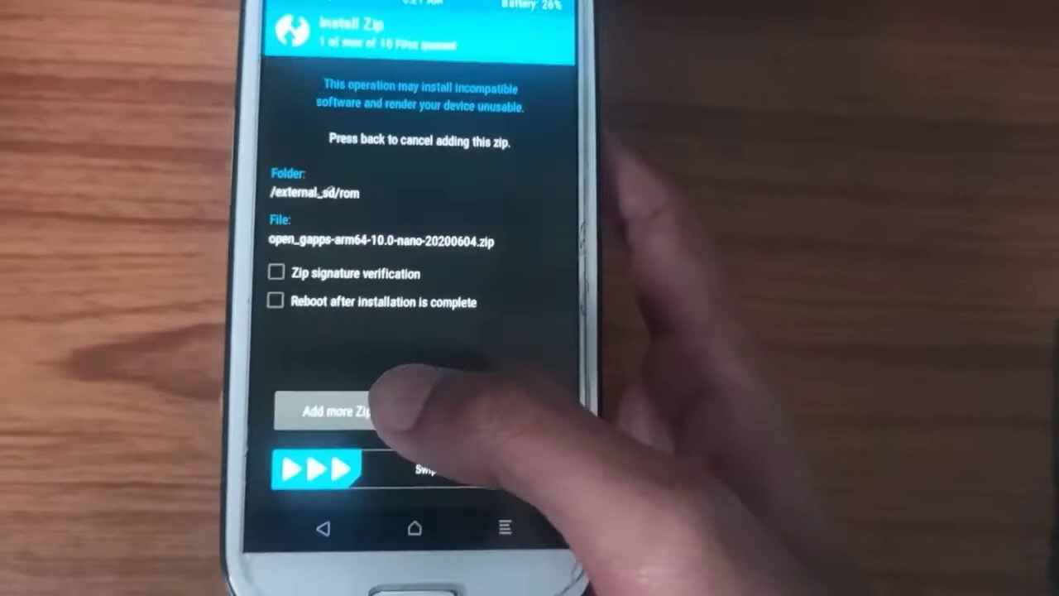
pyautogui.moveTo(319, 469); pyautogui.dragTo(496, 469)
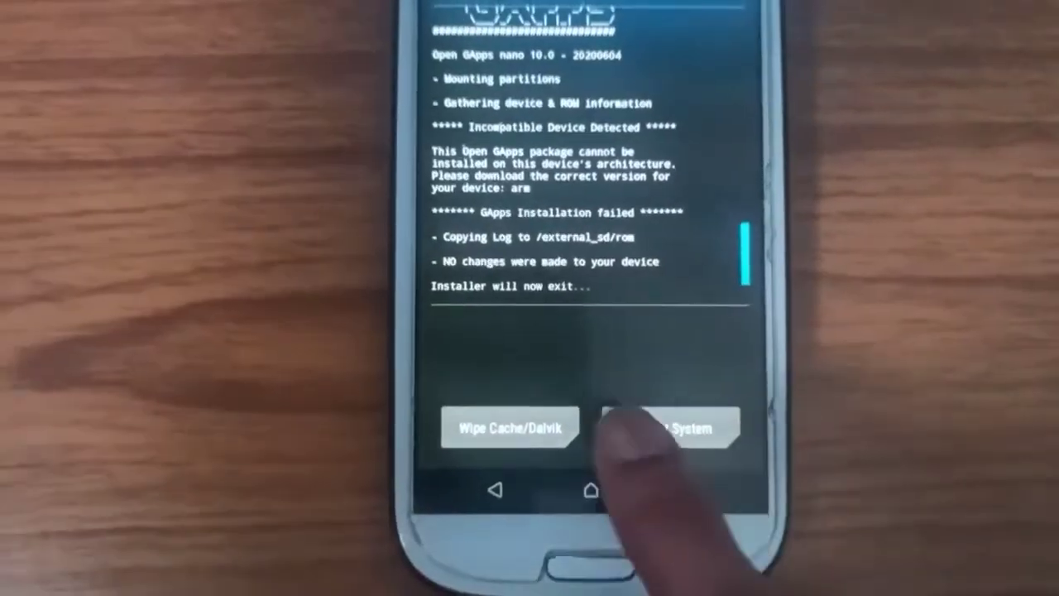
# Reboot into the system, declining the TWRP app install
pyautogui.click(666, 427)
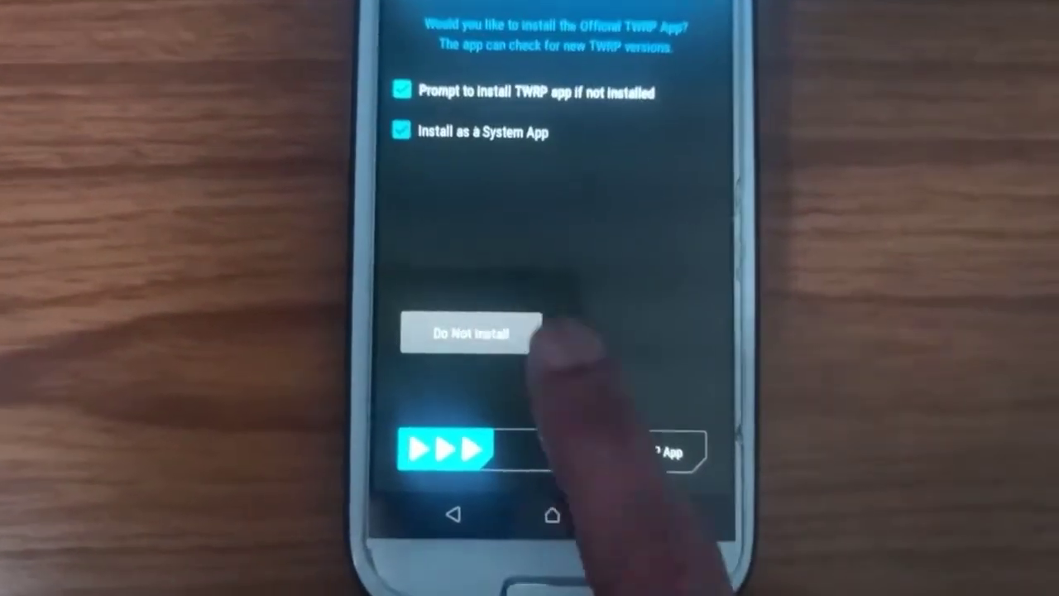
pyautogui.click(466, 333)
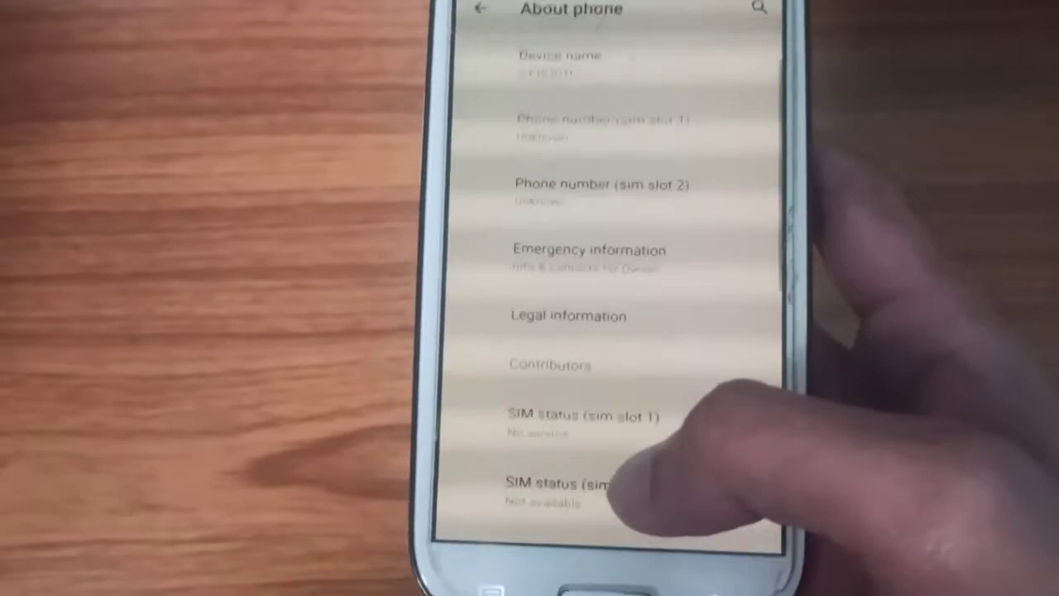
# Open Android version in About phone to confirm Android 10 with LineageOS 17.1
pyautogui.scroll(-3)
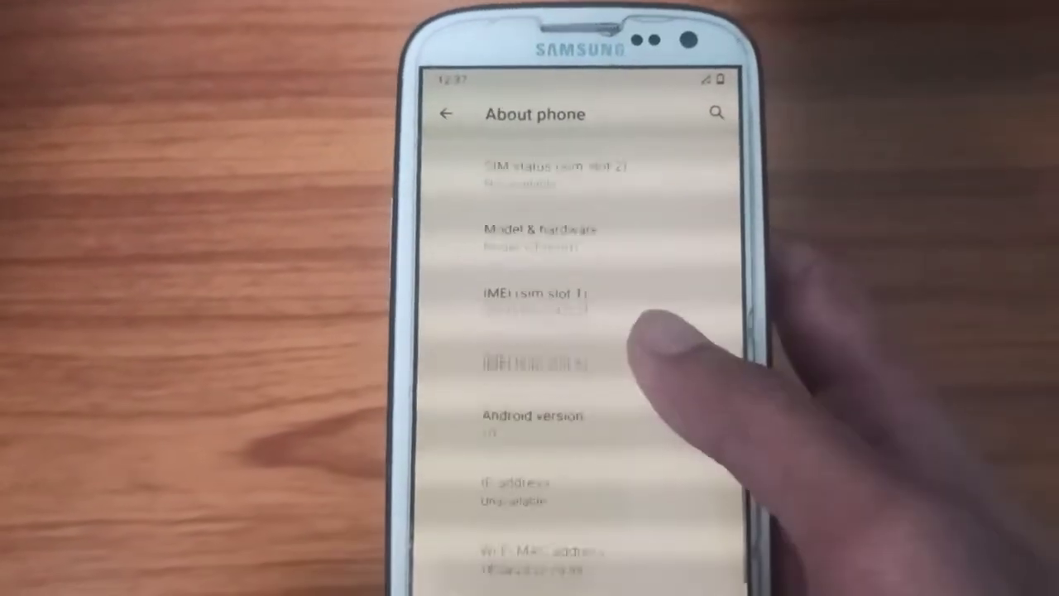
pyautogui.click(533, 422)
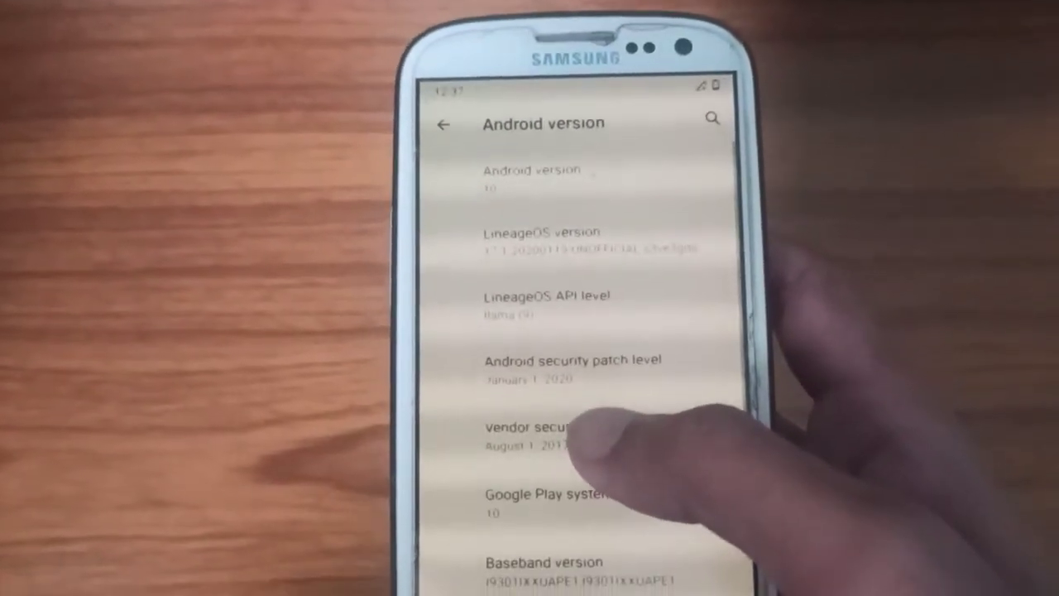